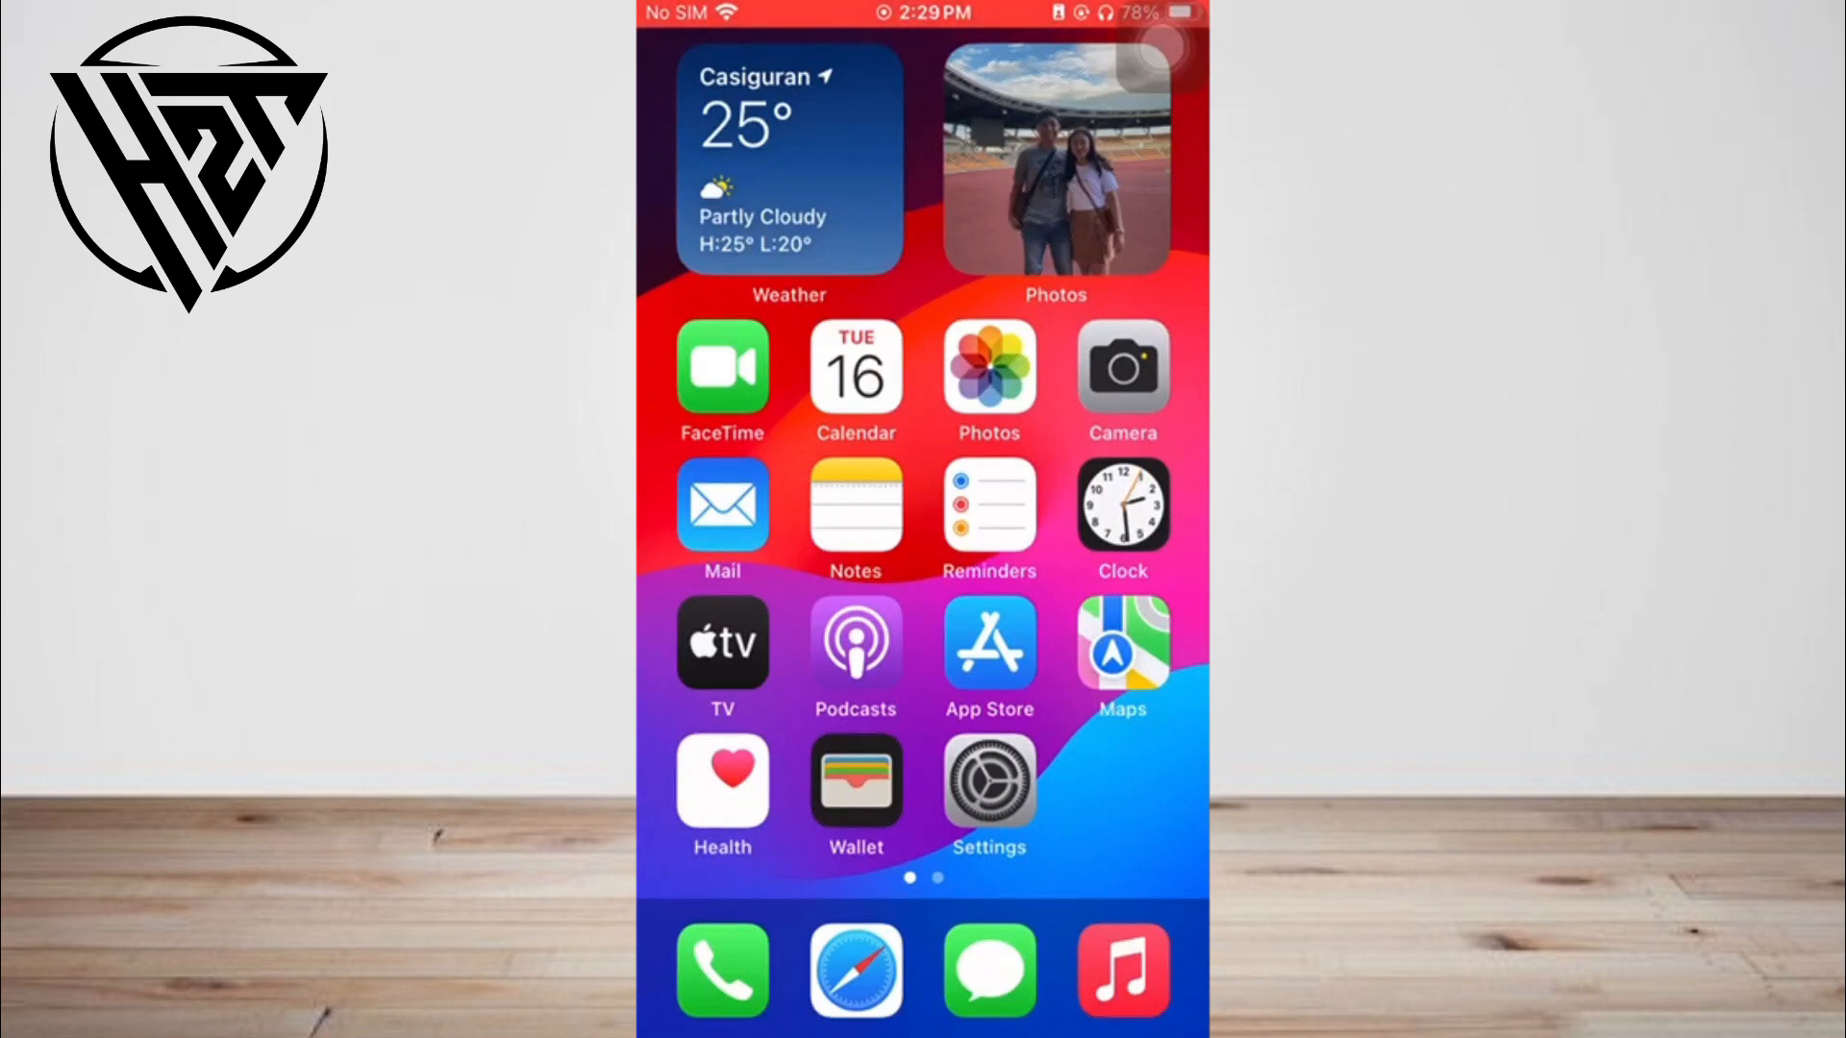
Swipe to the second Home Screen page where the Shortcuts app sits
scroll("left", 3)
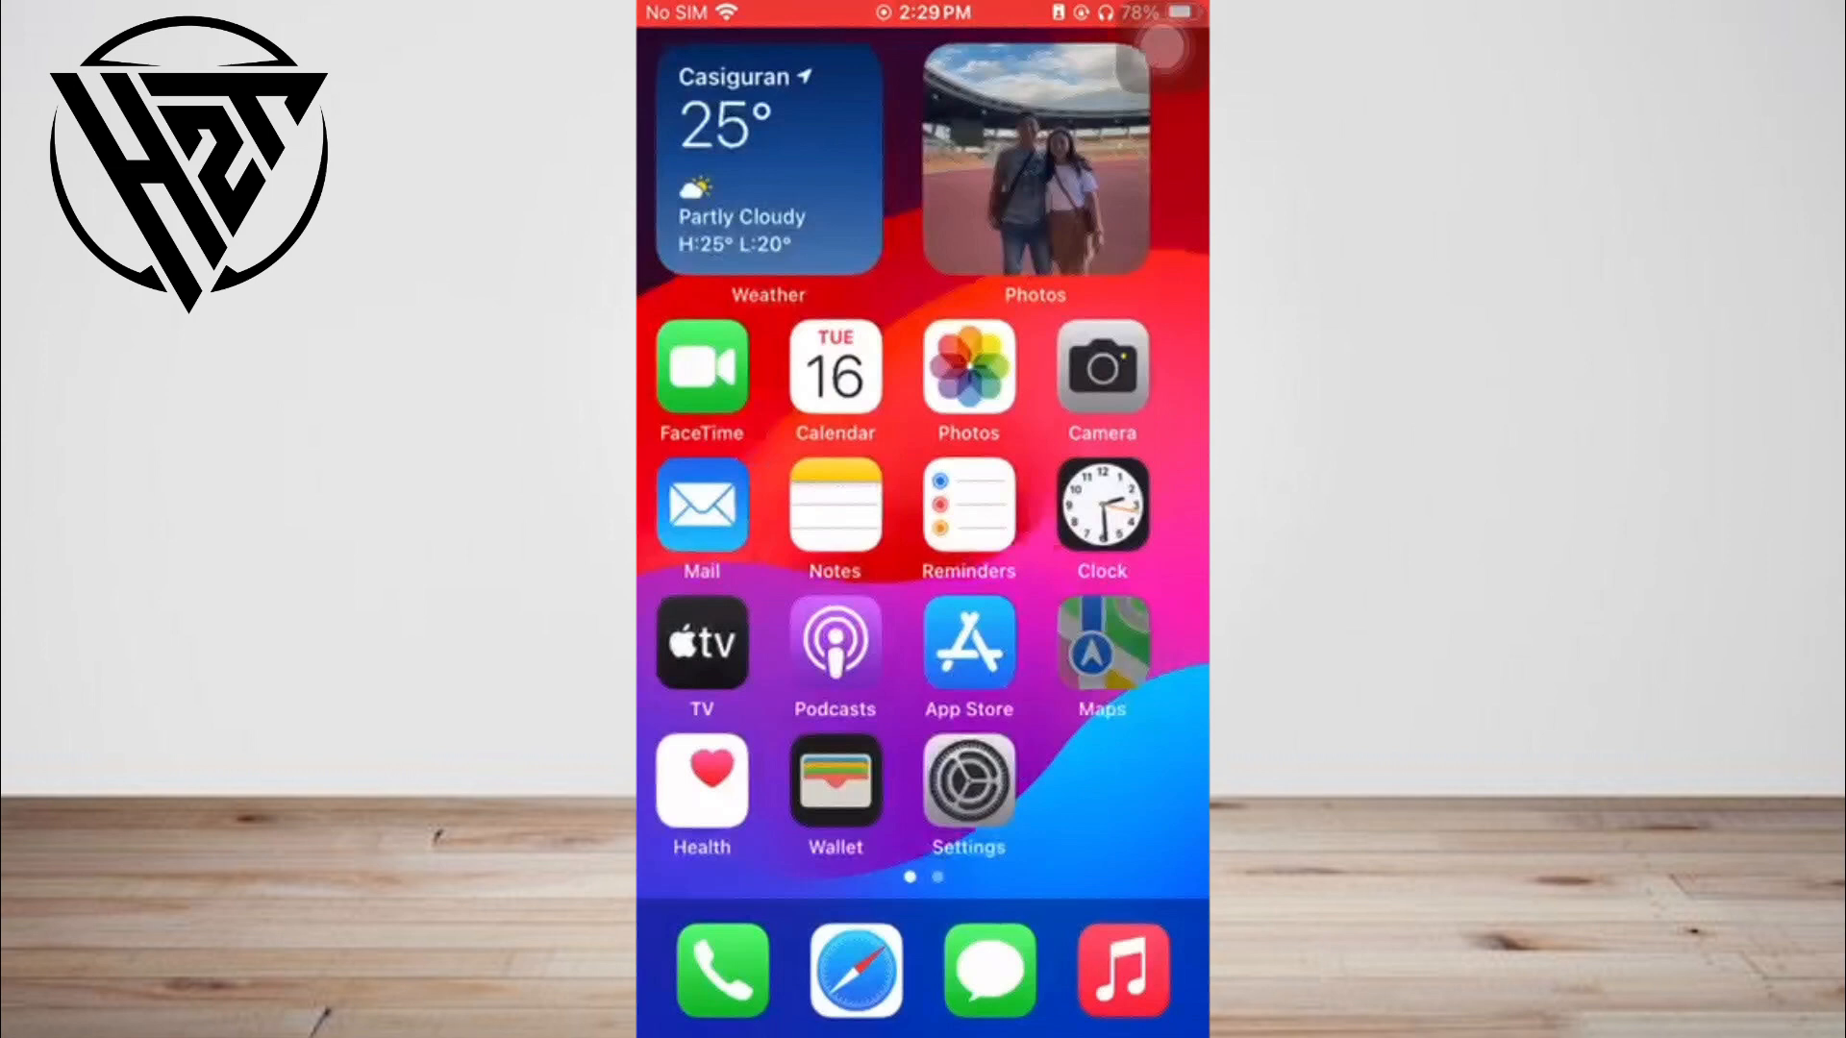
scroll("left", 3)
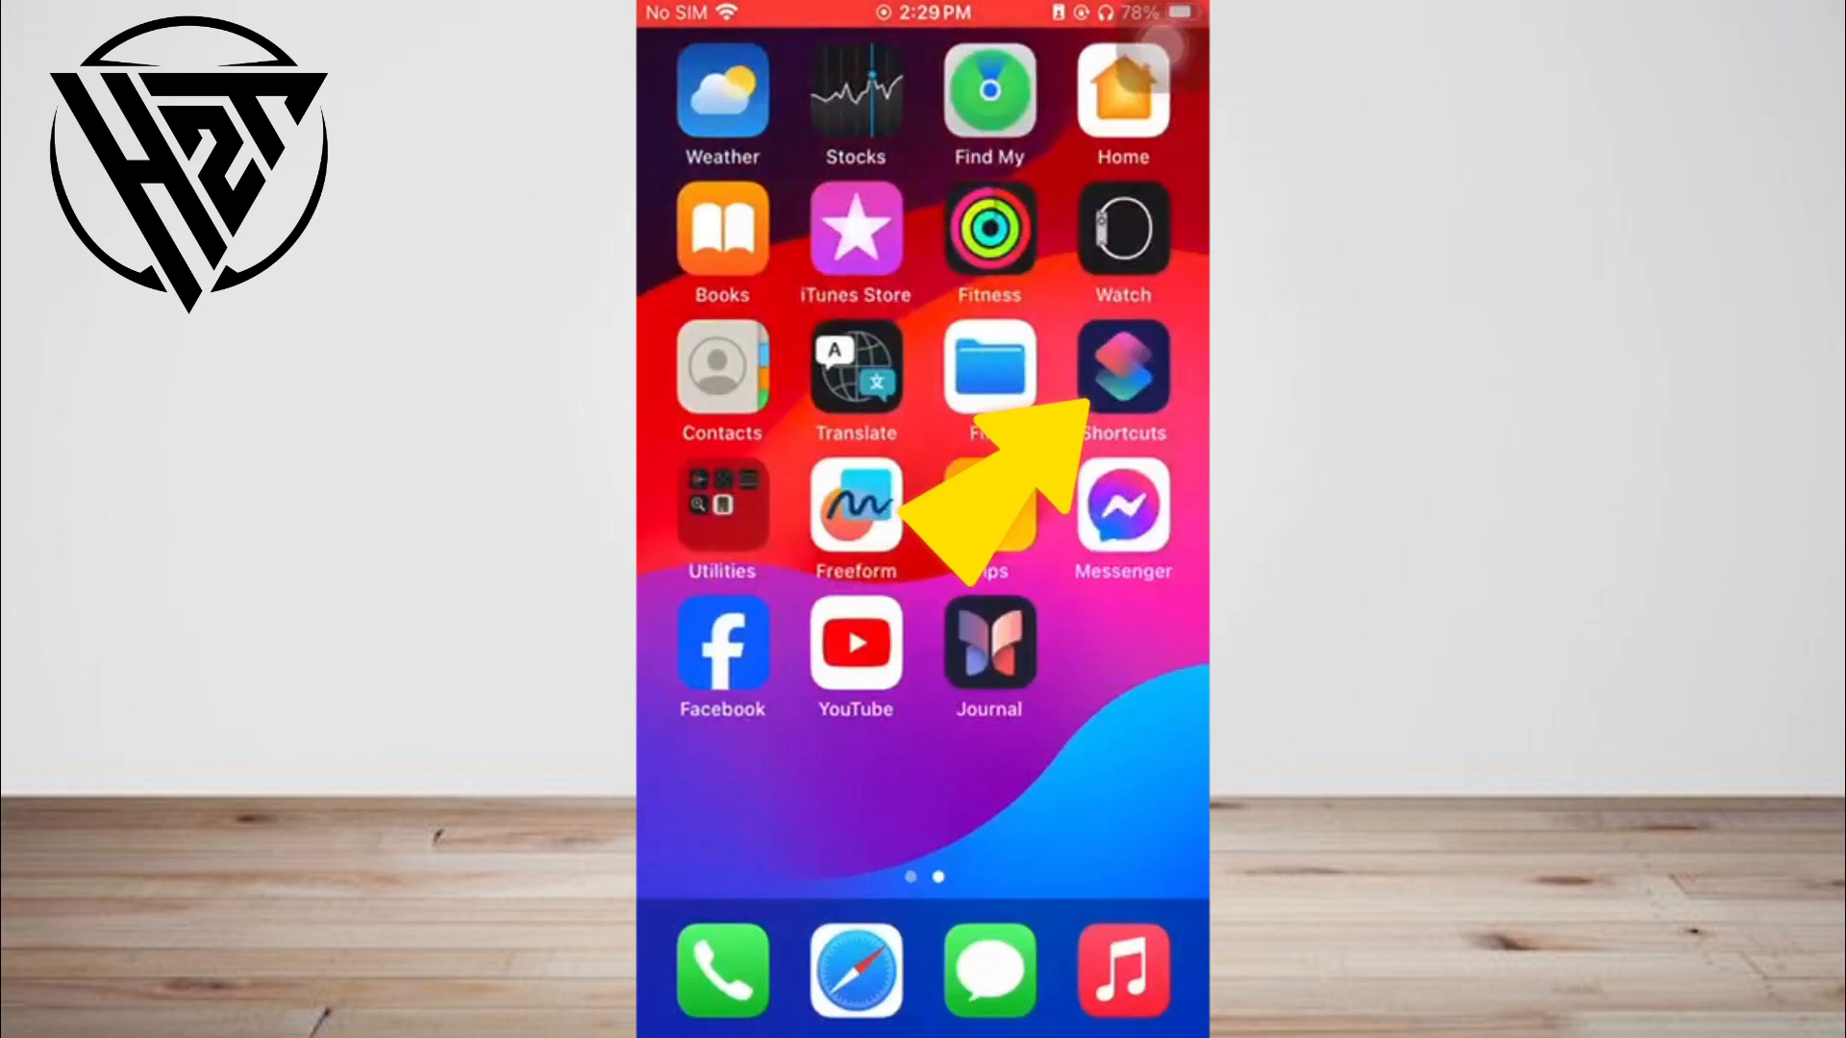
Launch Shortcuts and switch to its Gallery of ready-made shortcuts
left_click(1120, 365)
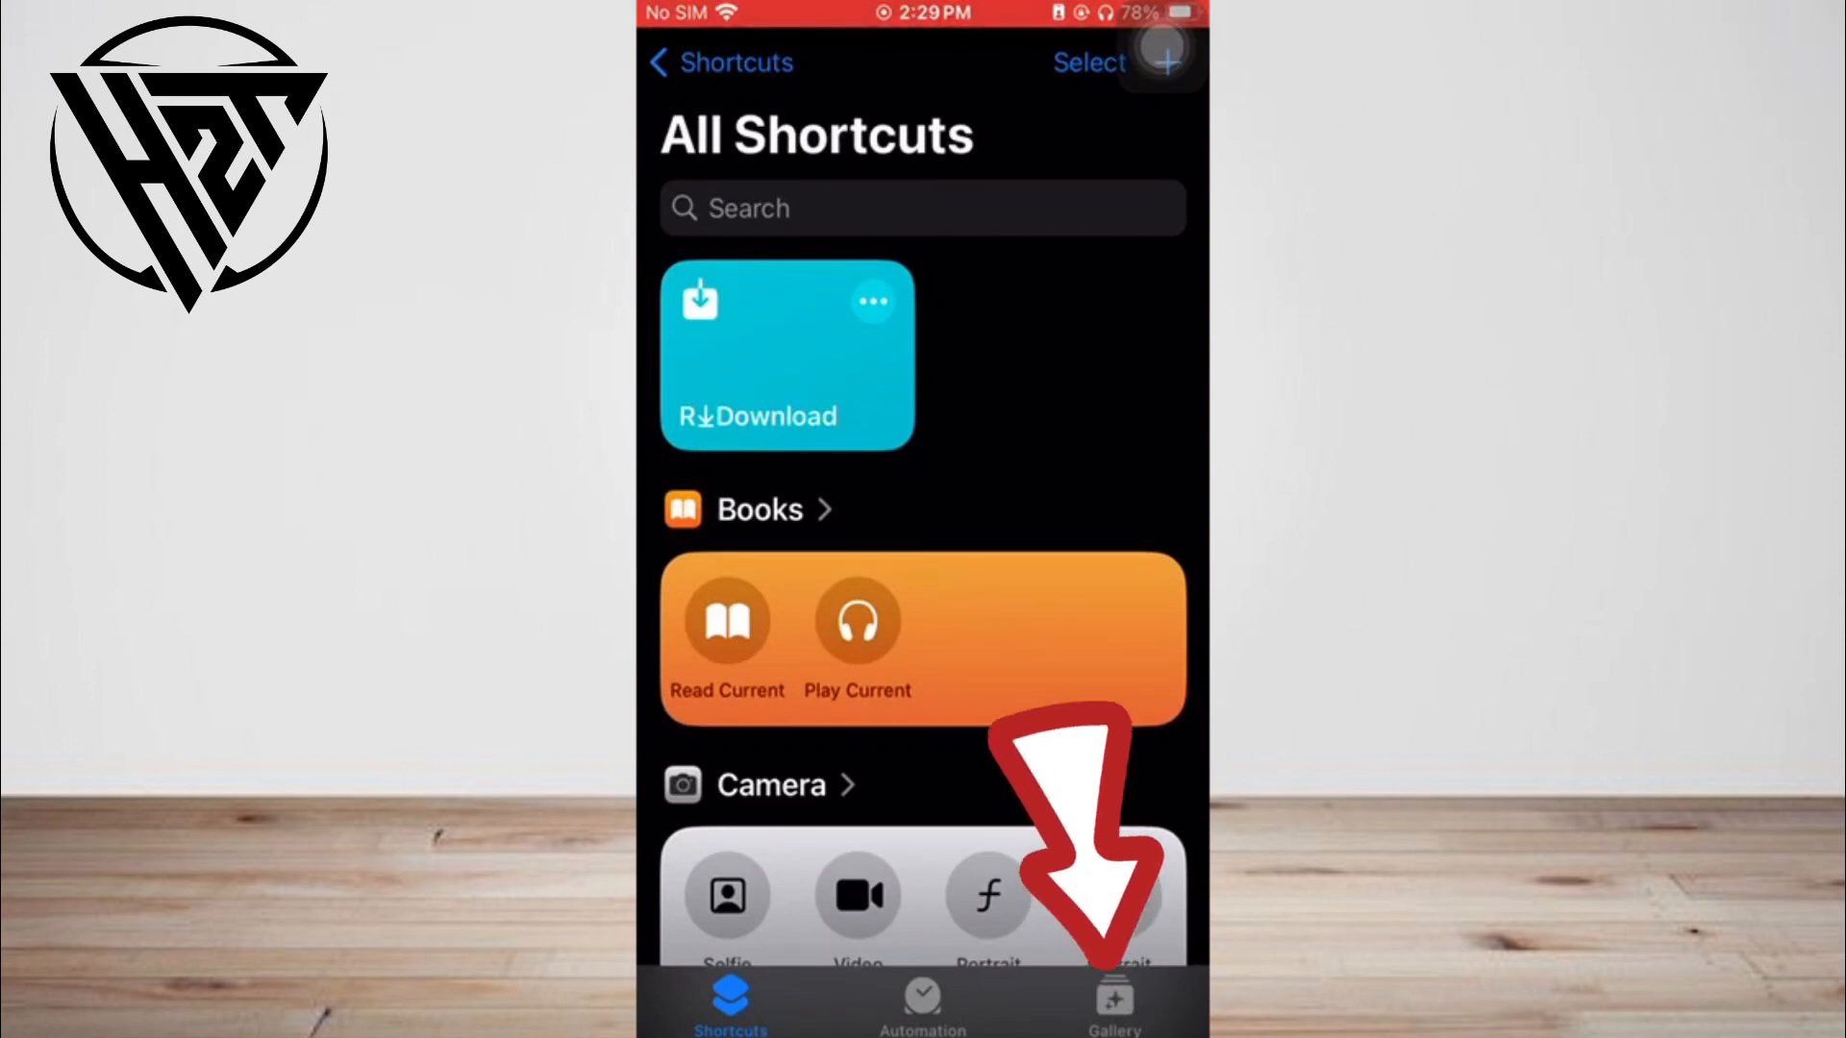
left_click(1113, 1000)
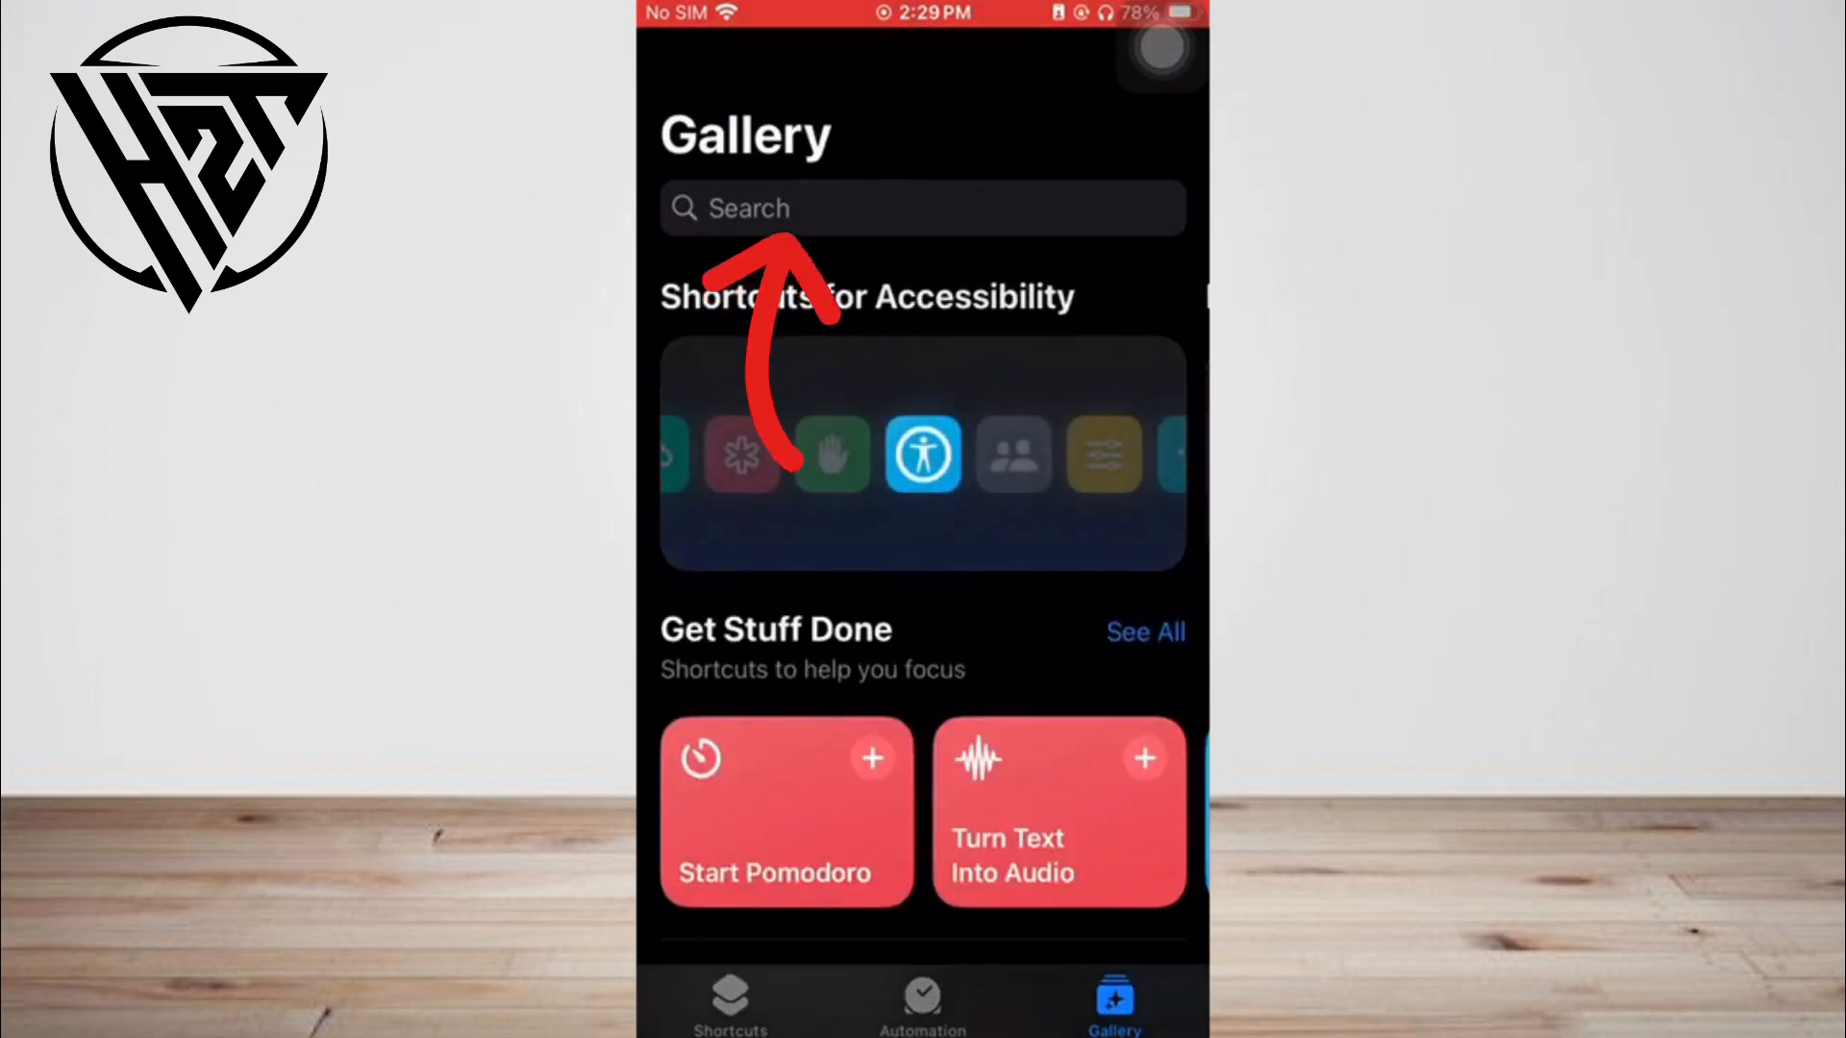
Search the Gallery for 'Photo' and add the Photo Grid shortcut to my library
type("Photo")
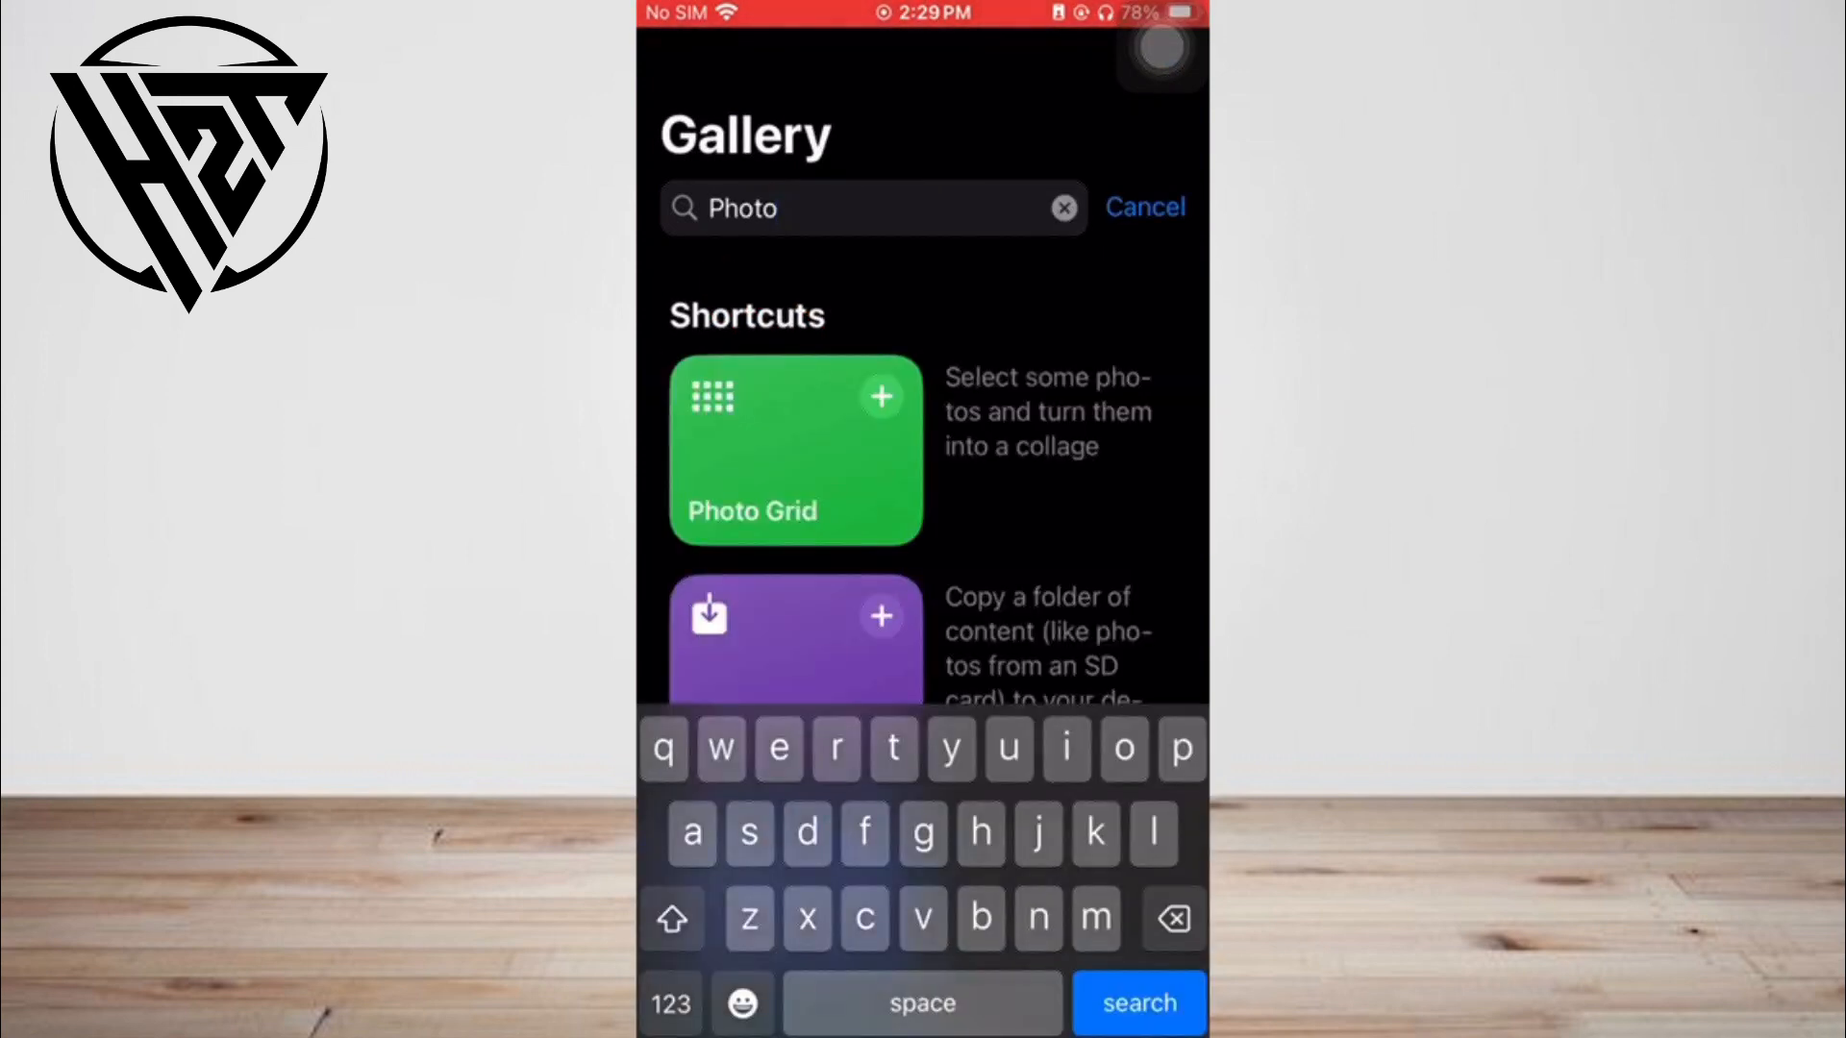
left_click(794, 450)
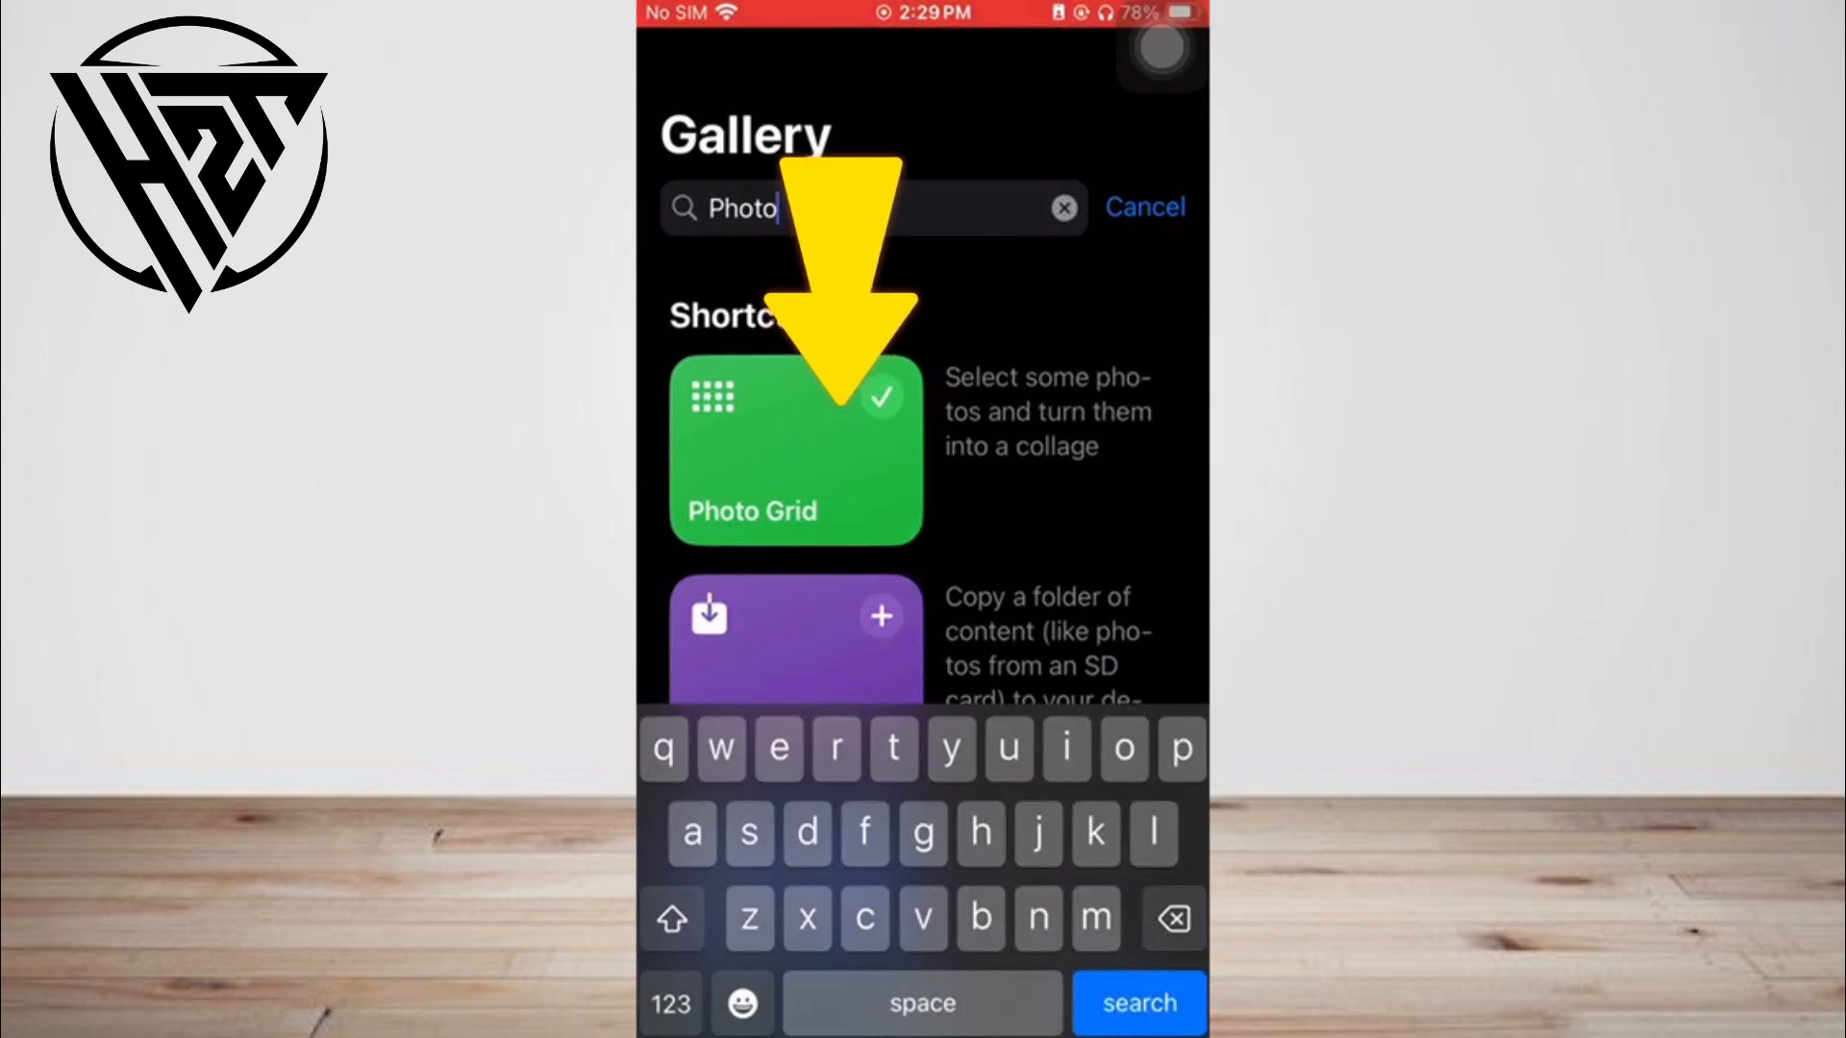
left_click(794, 449)
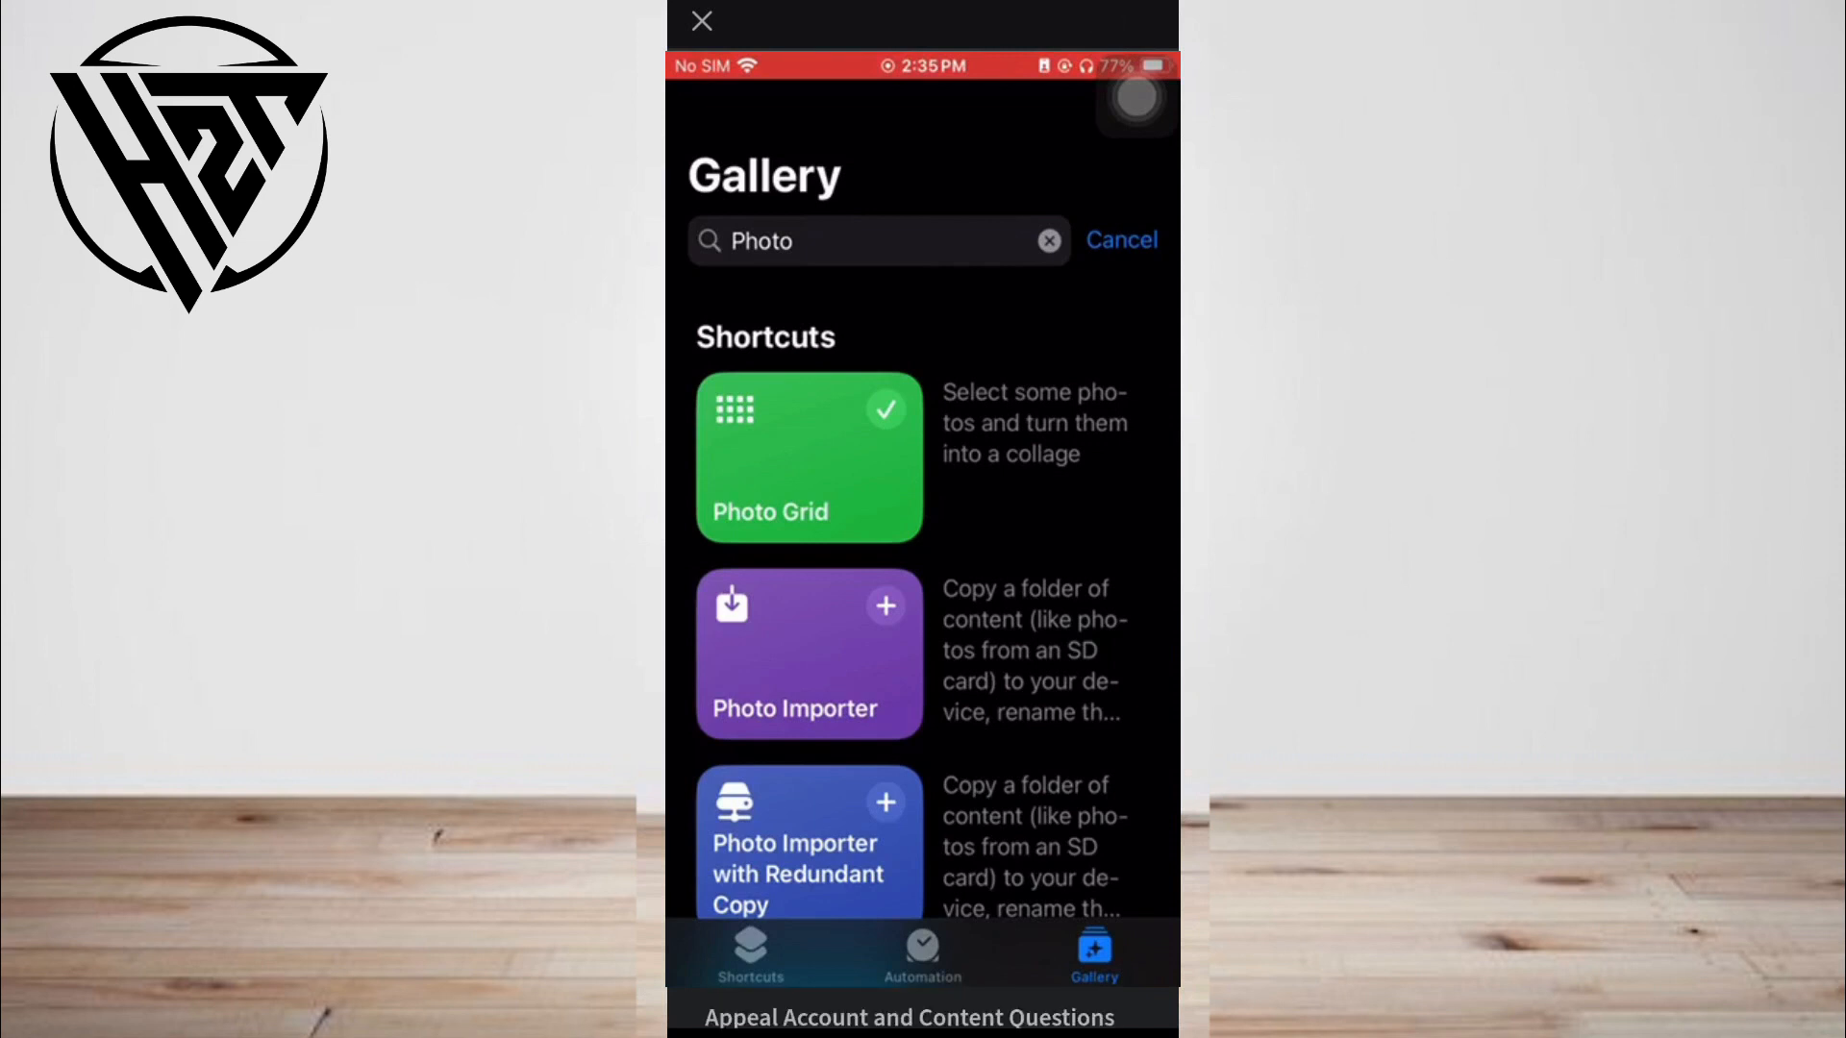
Open the Photo Grid shortcut and run it so the photo picker appears
left_click(750, 954)
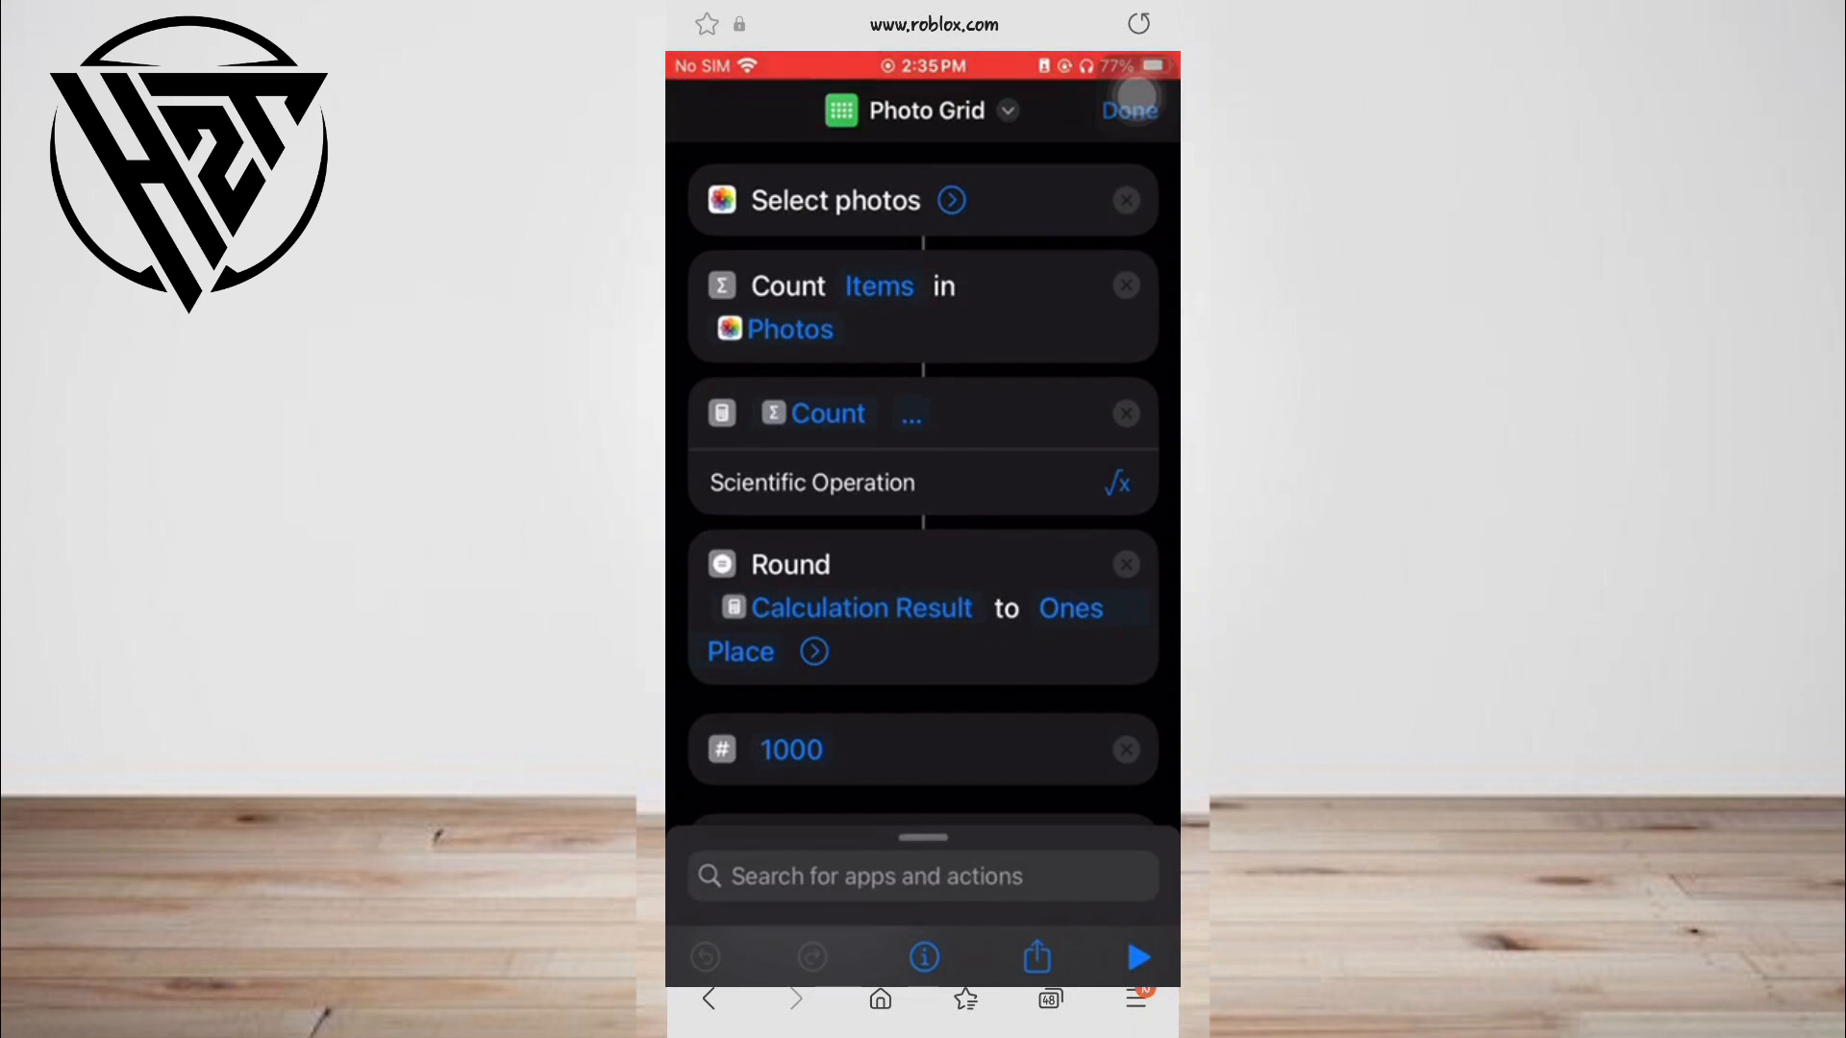
left_click(952, 200)
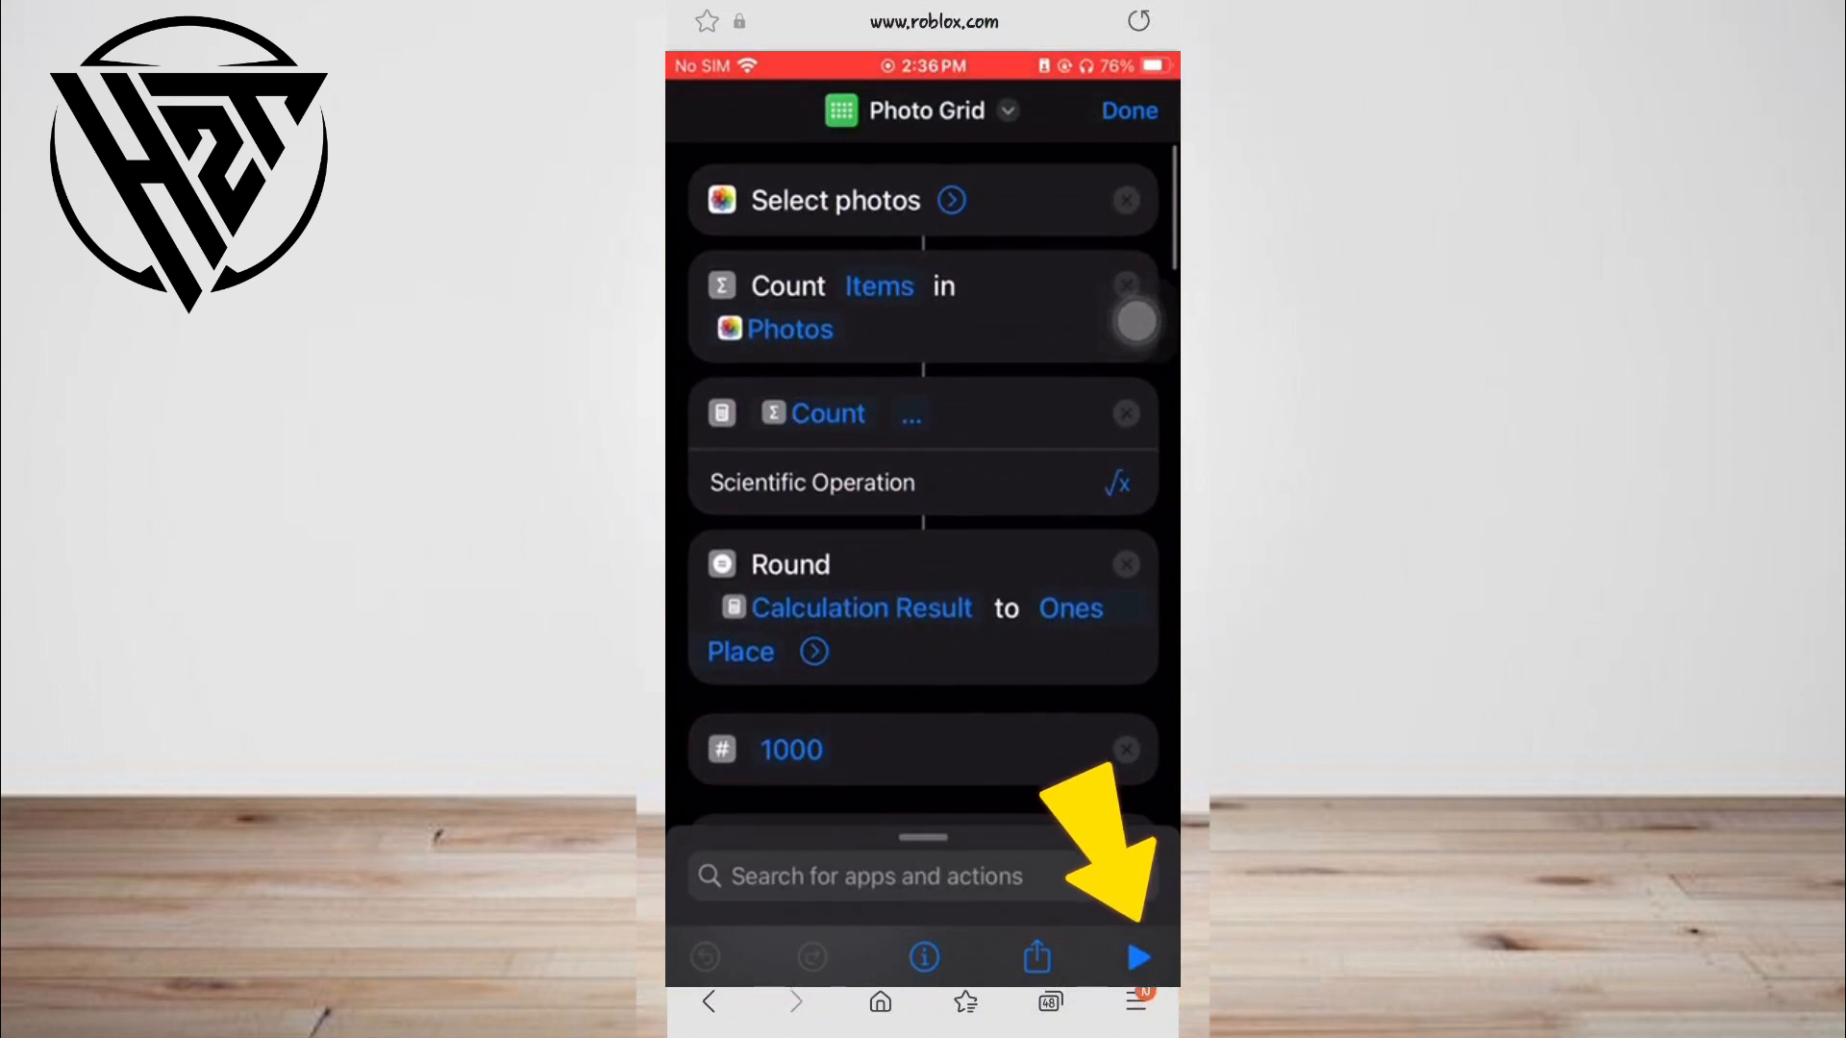
left_click(1135, 956)
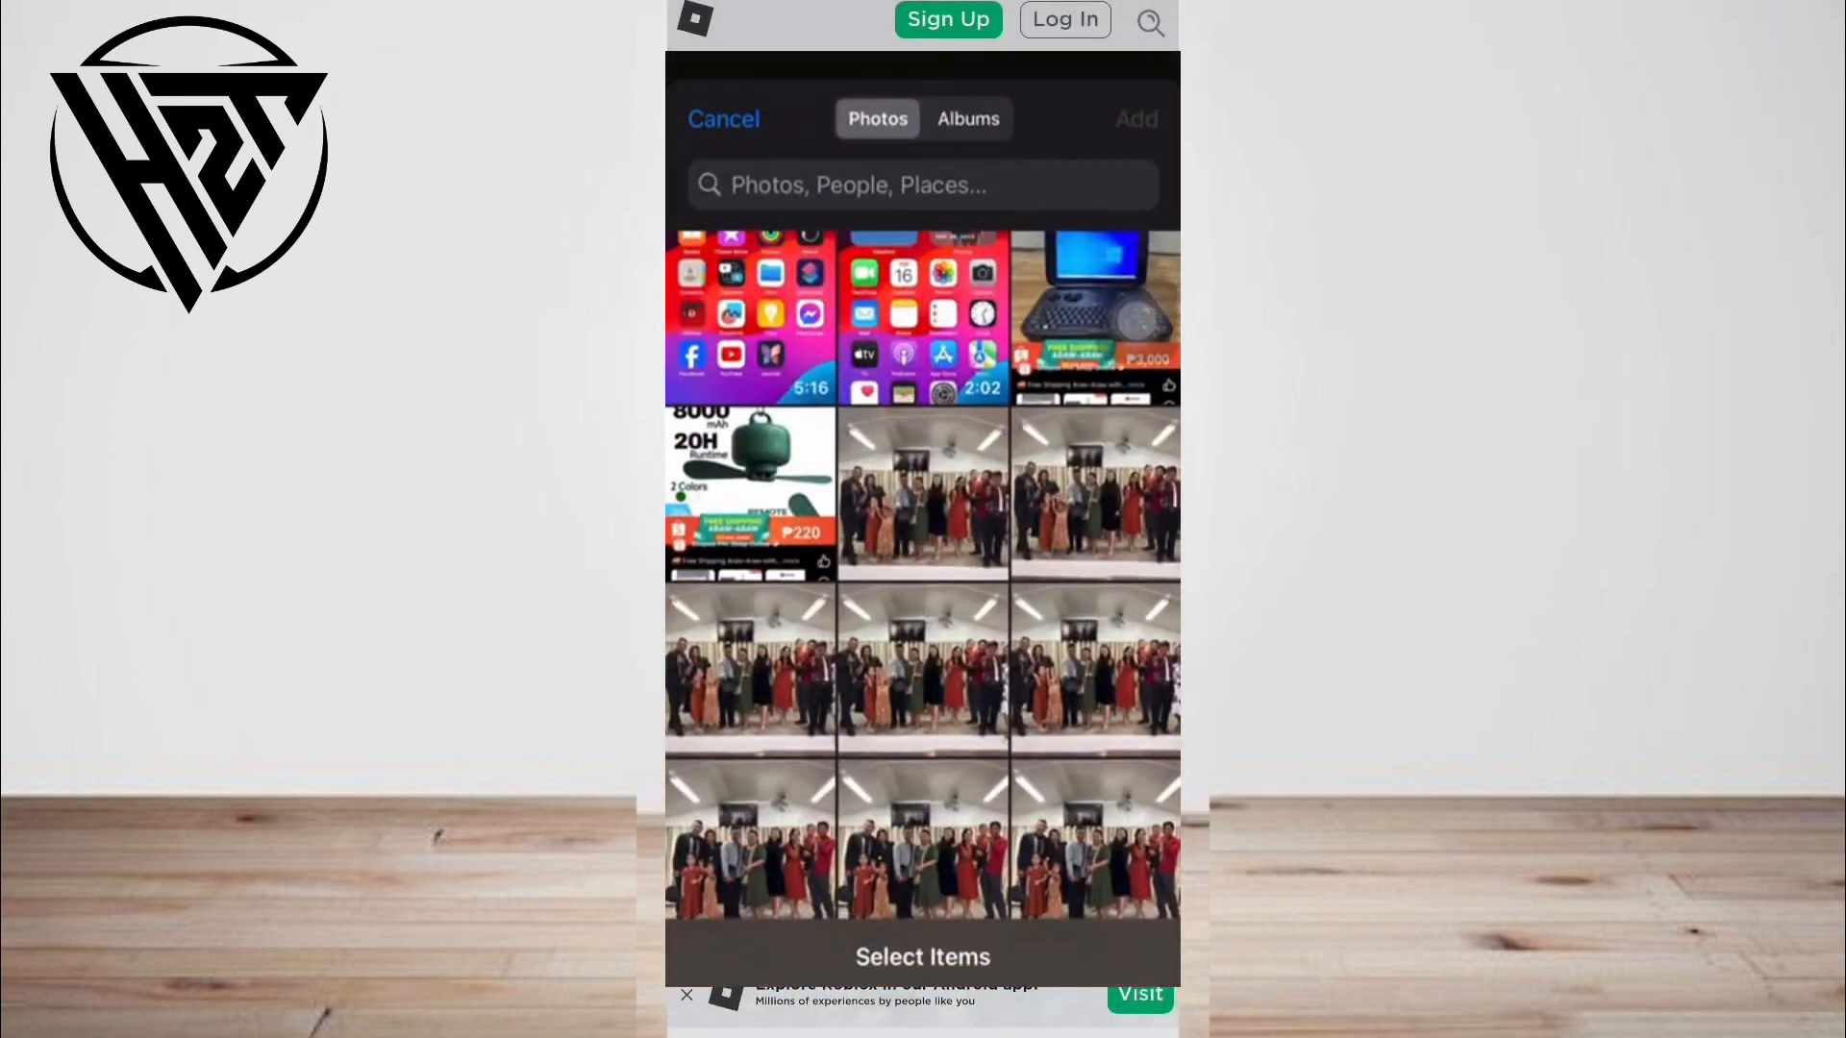
Select four photos of skies, buildings and the wicker tower to generate the grid collage
scroll("down", 3)
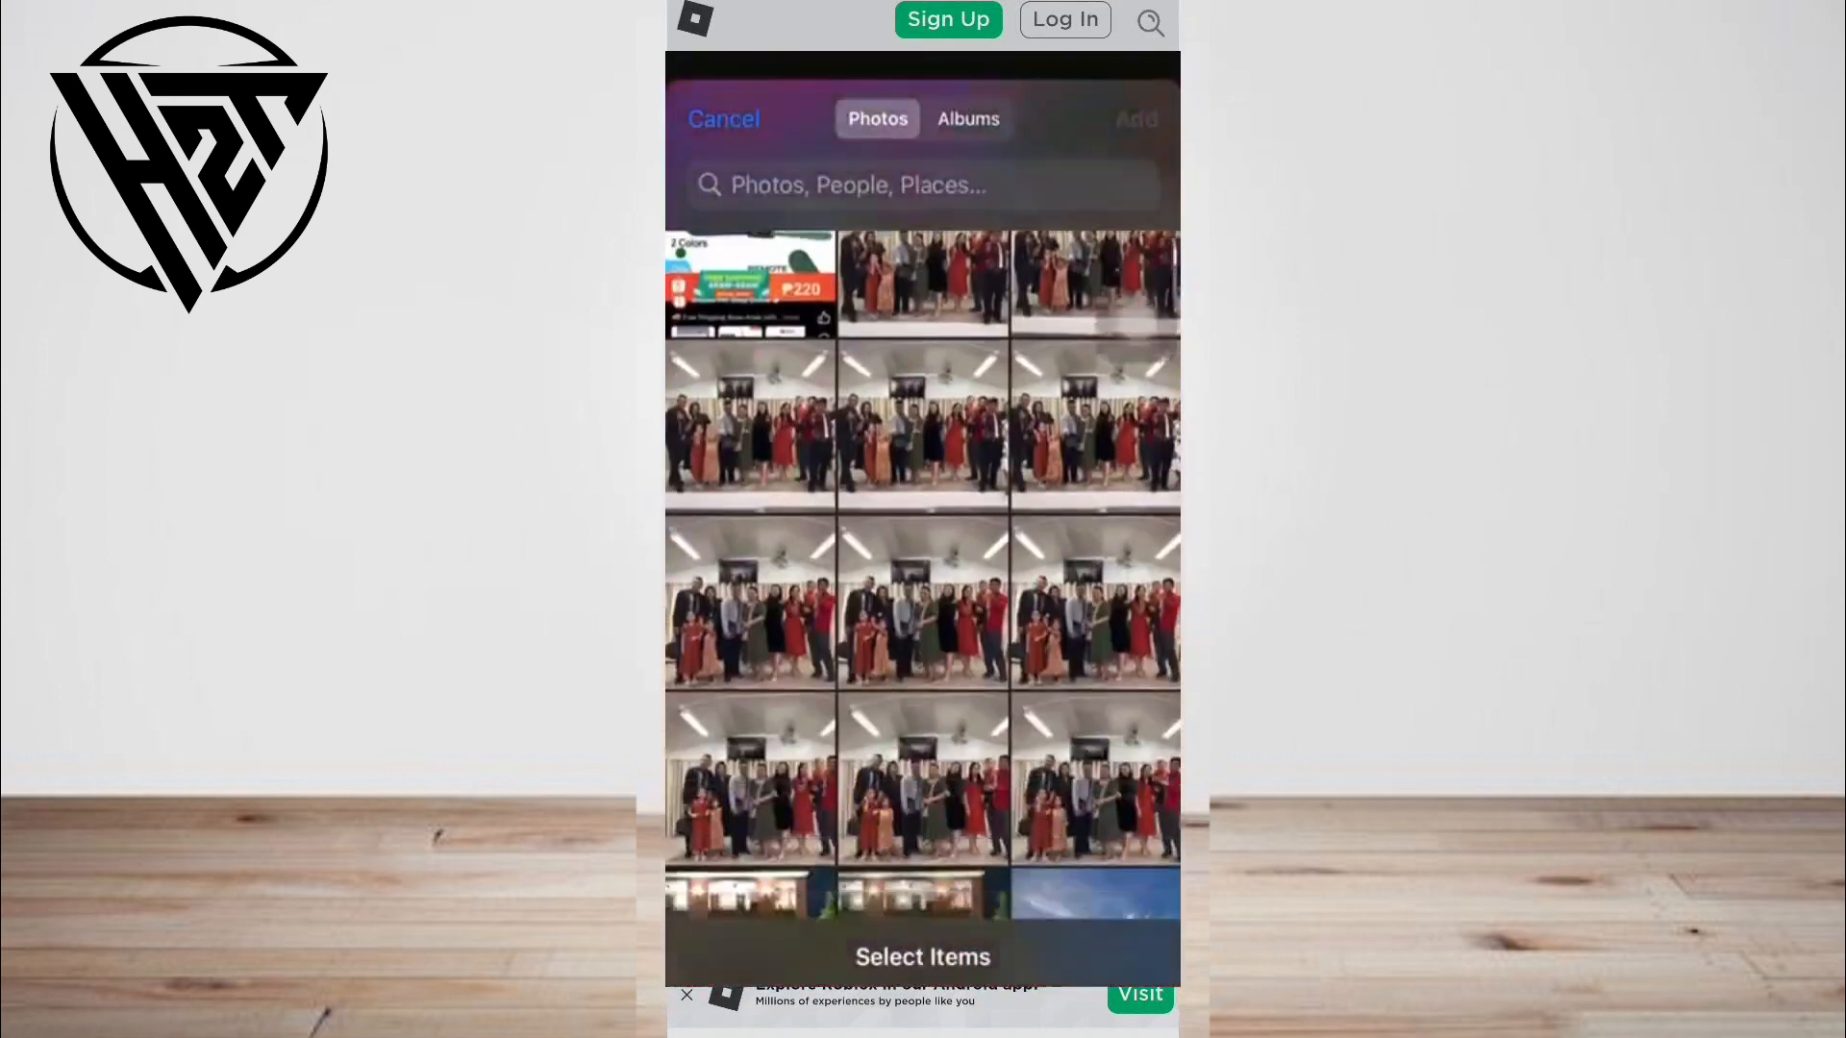
scroll("down", 3)
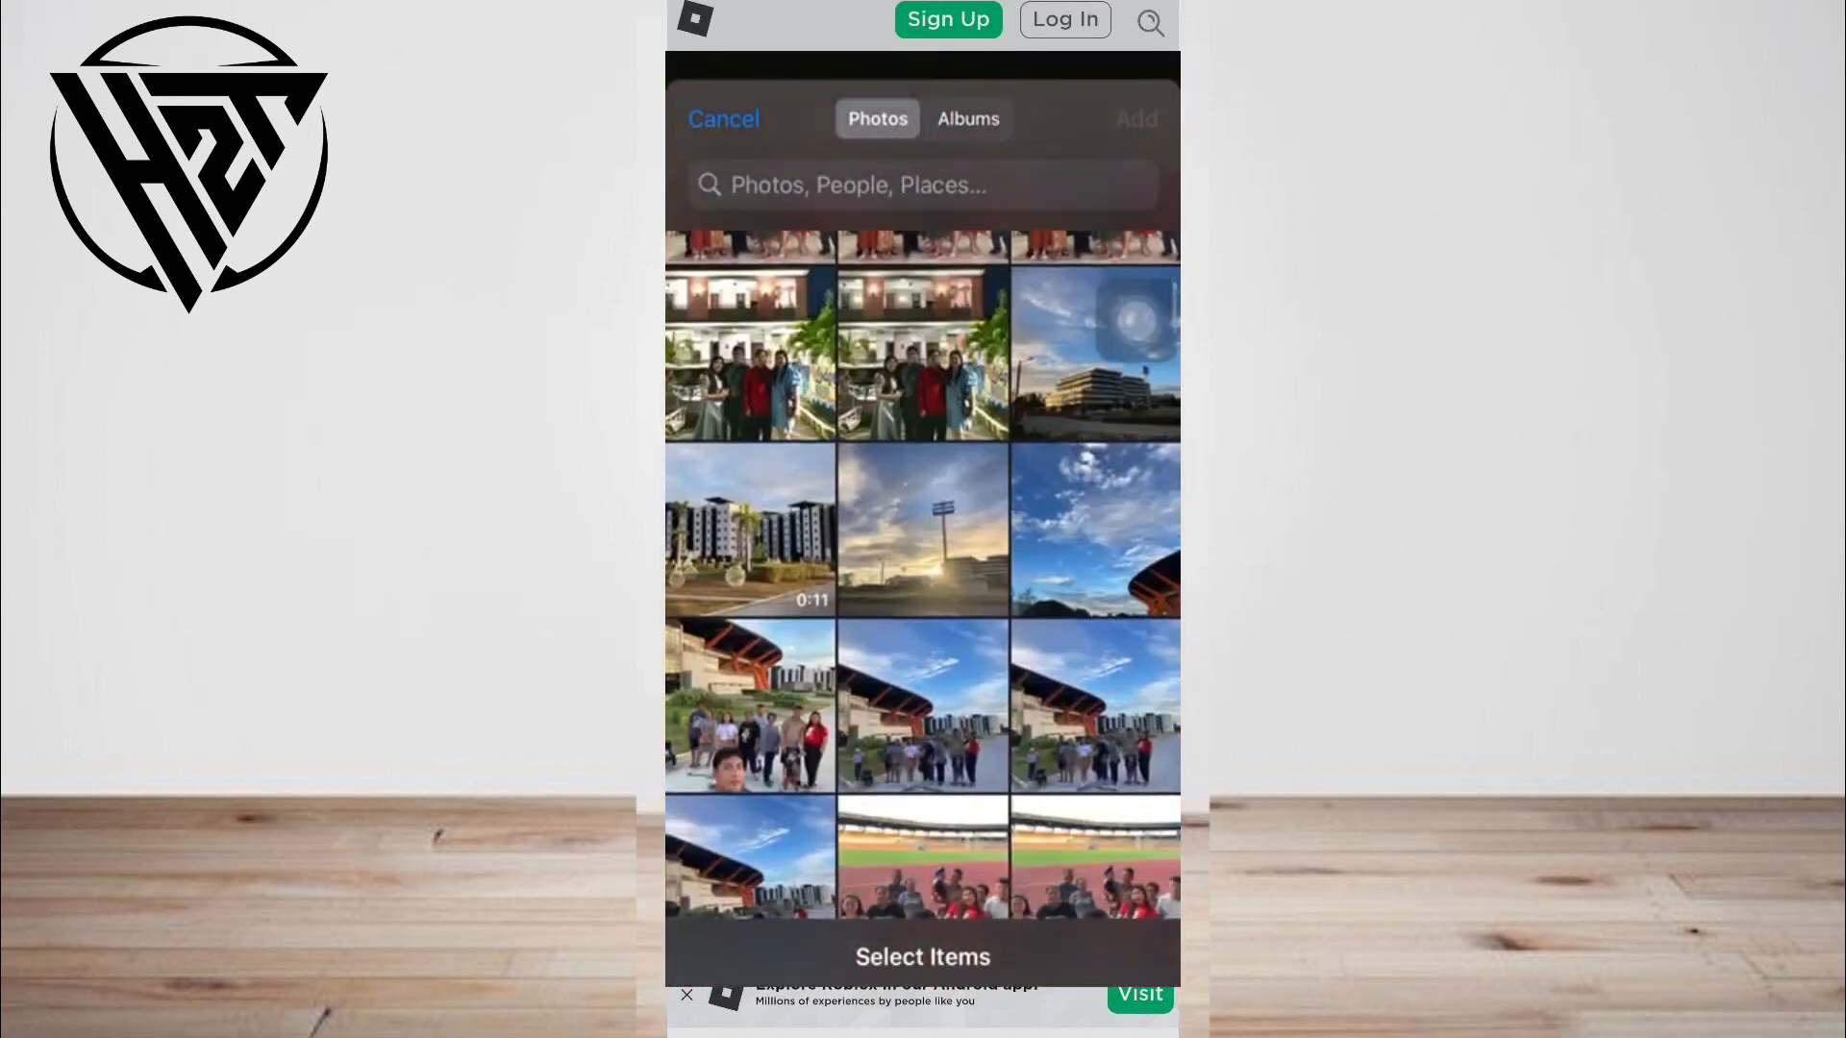
left_click(921, 529)
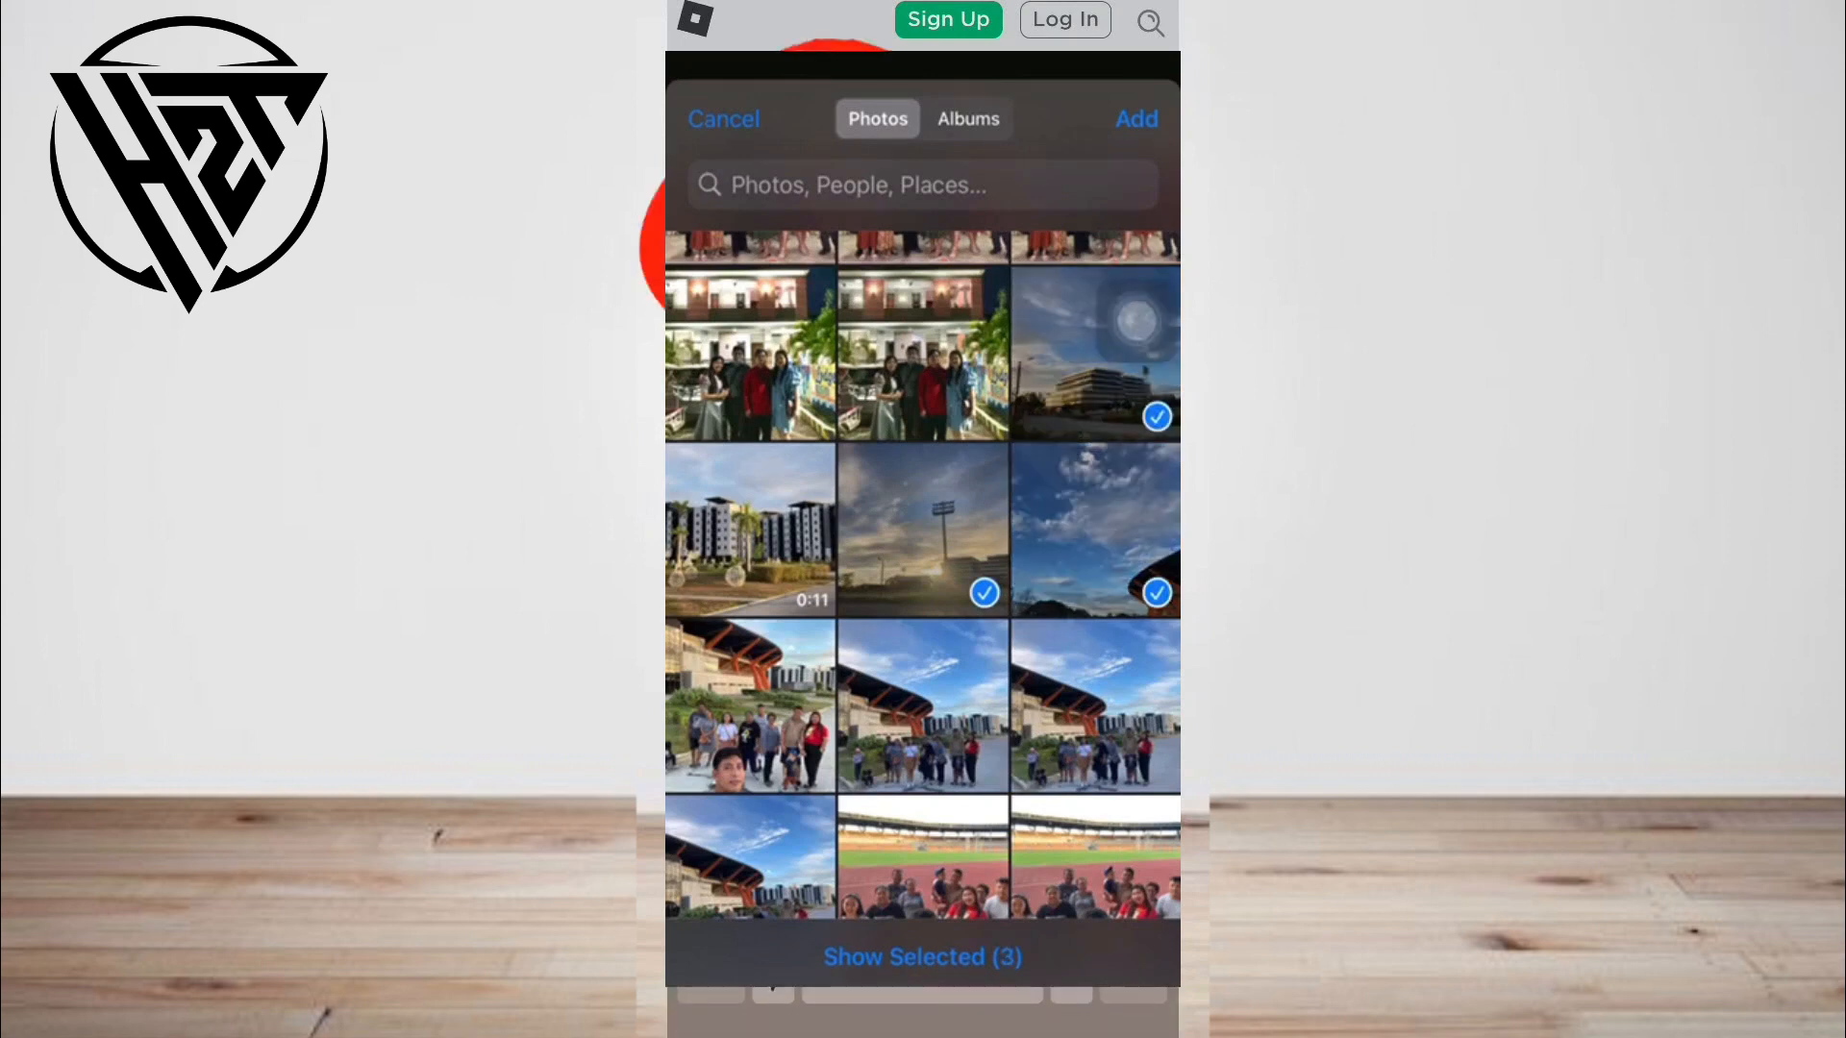
scroll("down", 3)
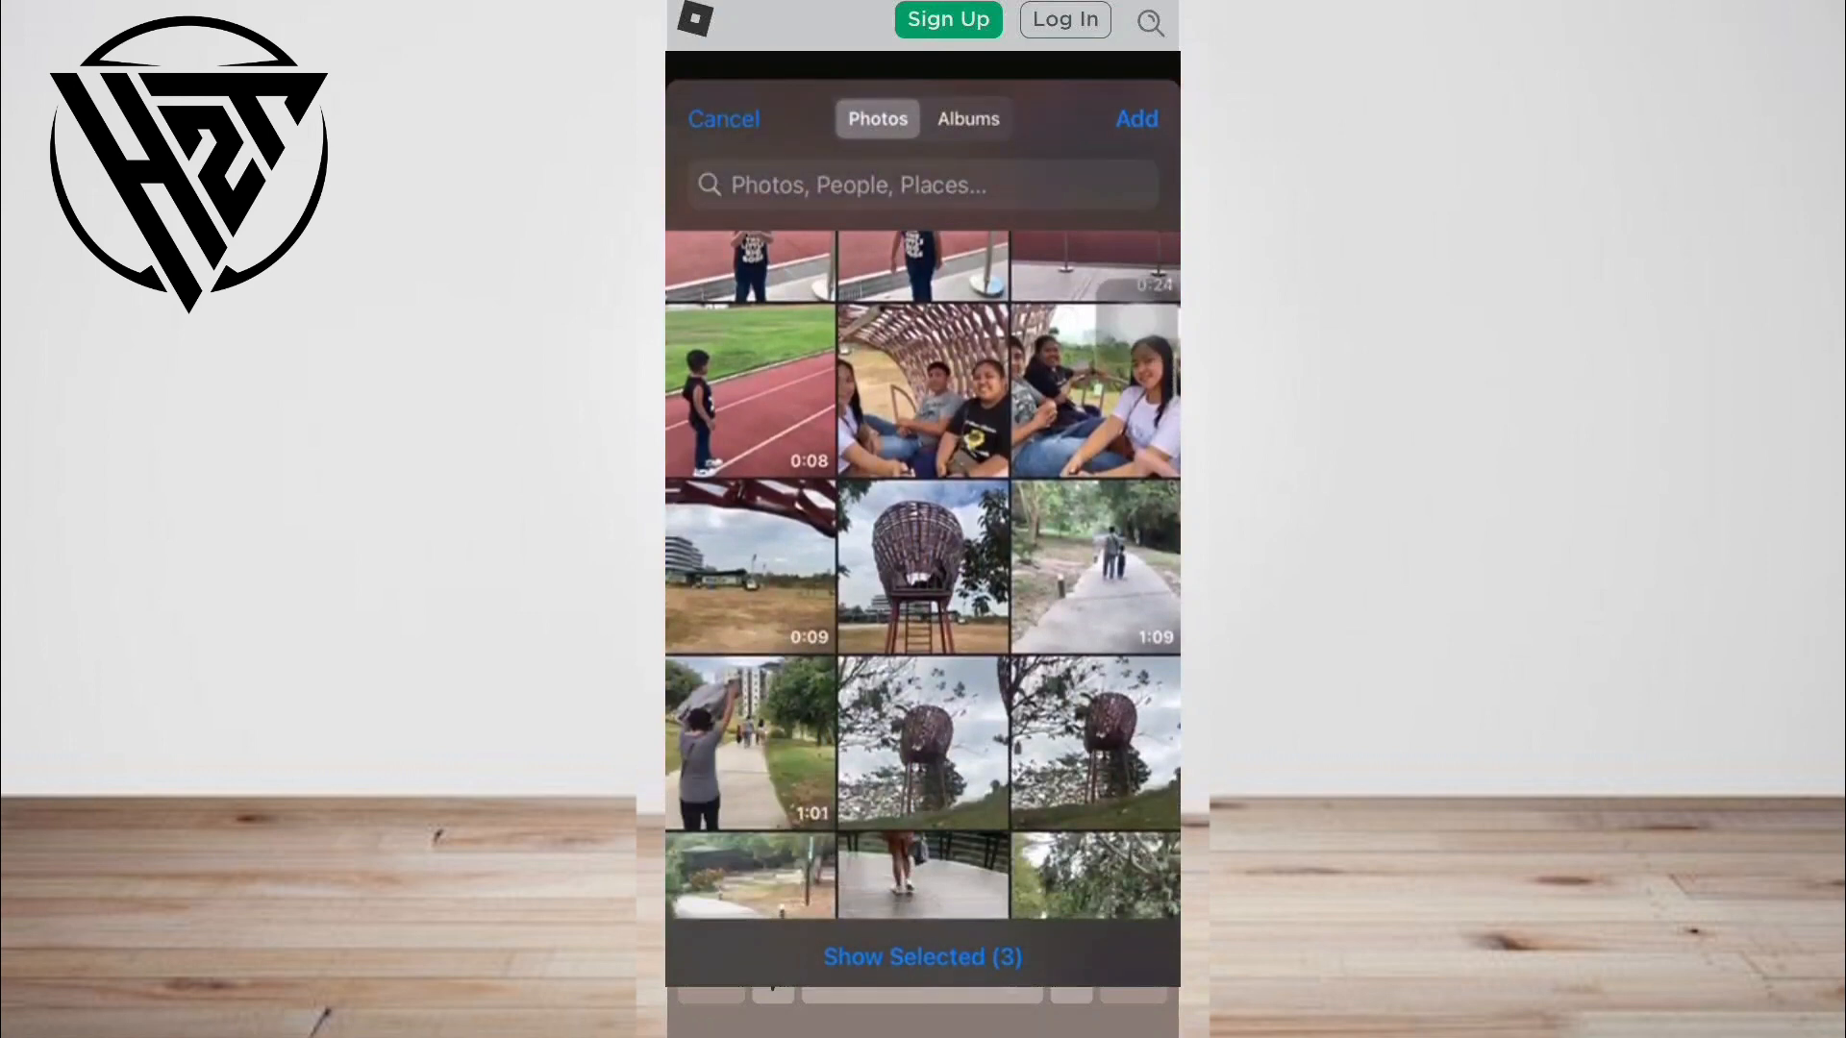
left_click(923, 565)
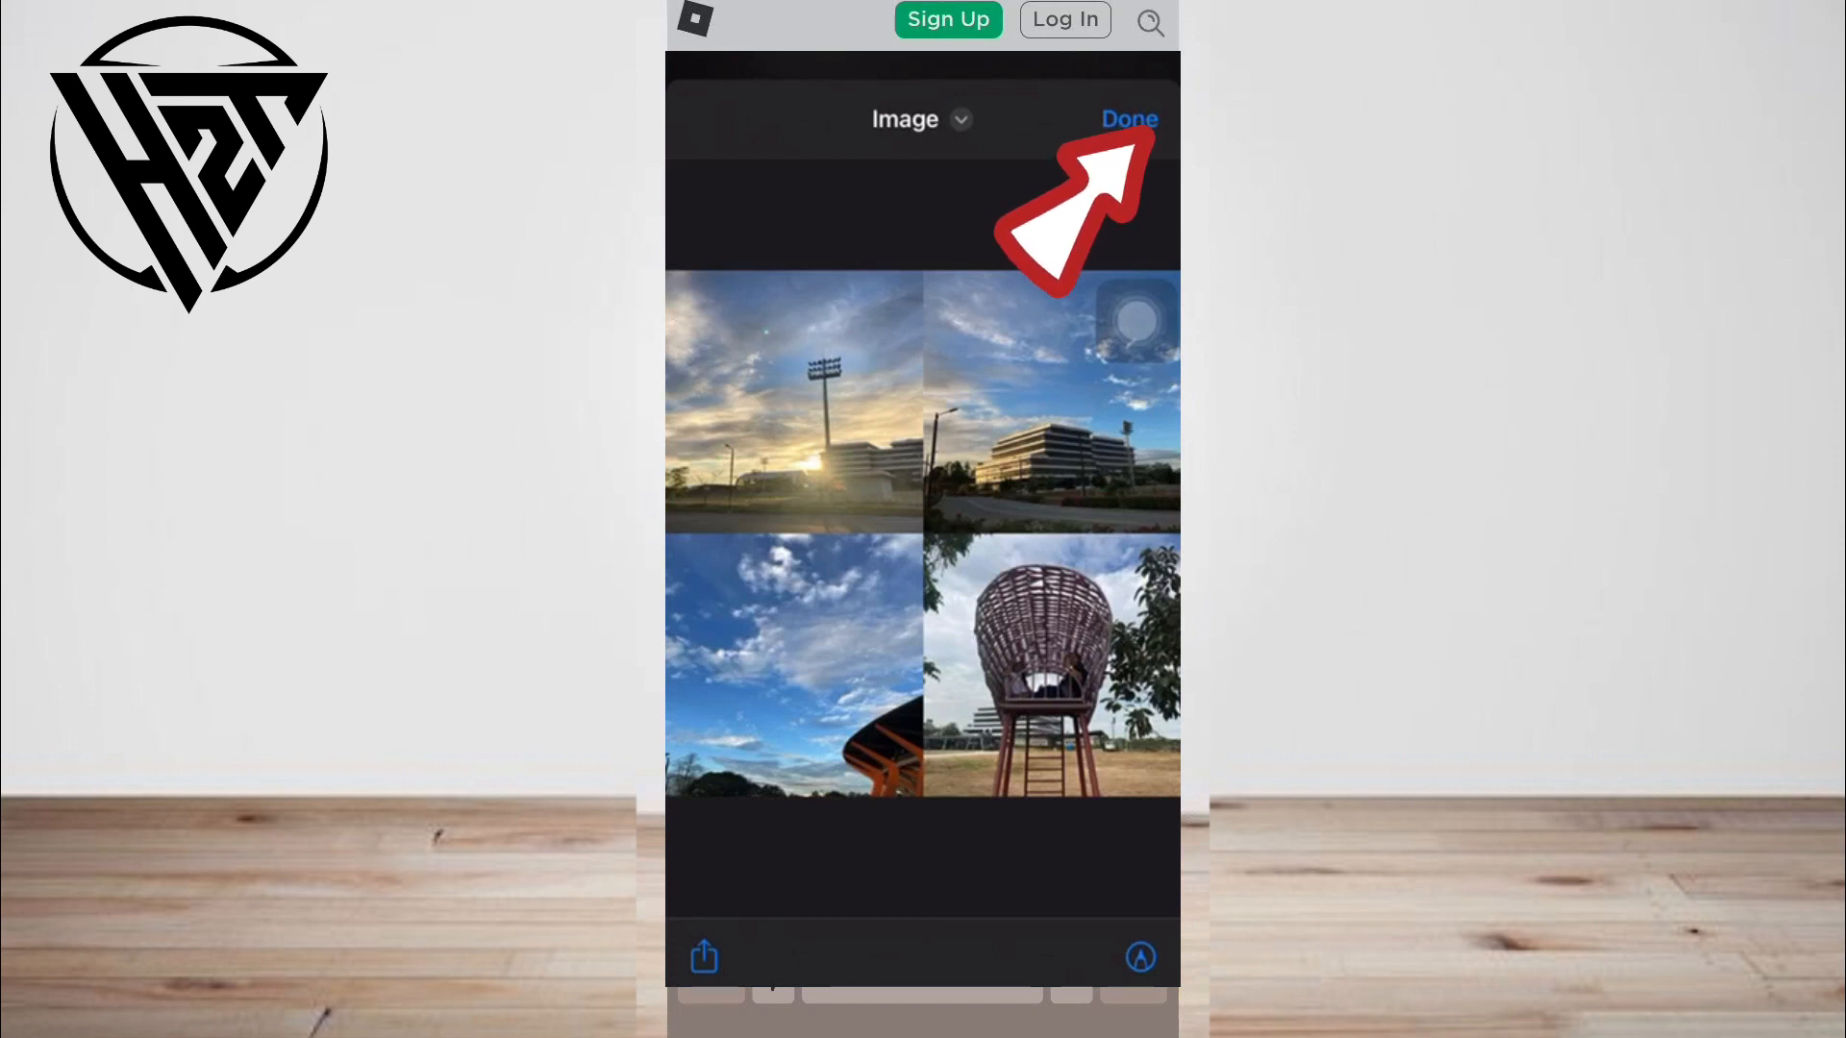
Dismiss the collage preview with Done and bring up the share sheet for Photo Grid
left_click(1127, 119)
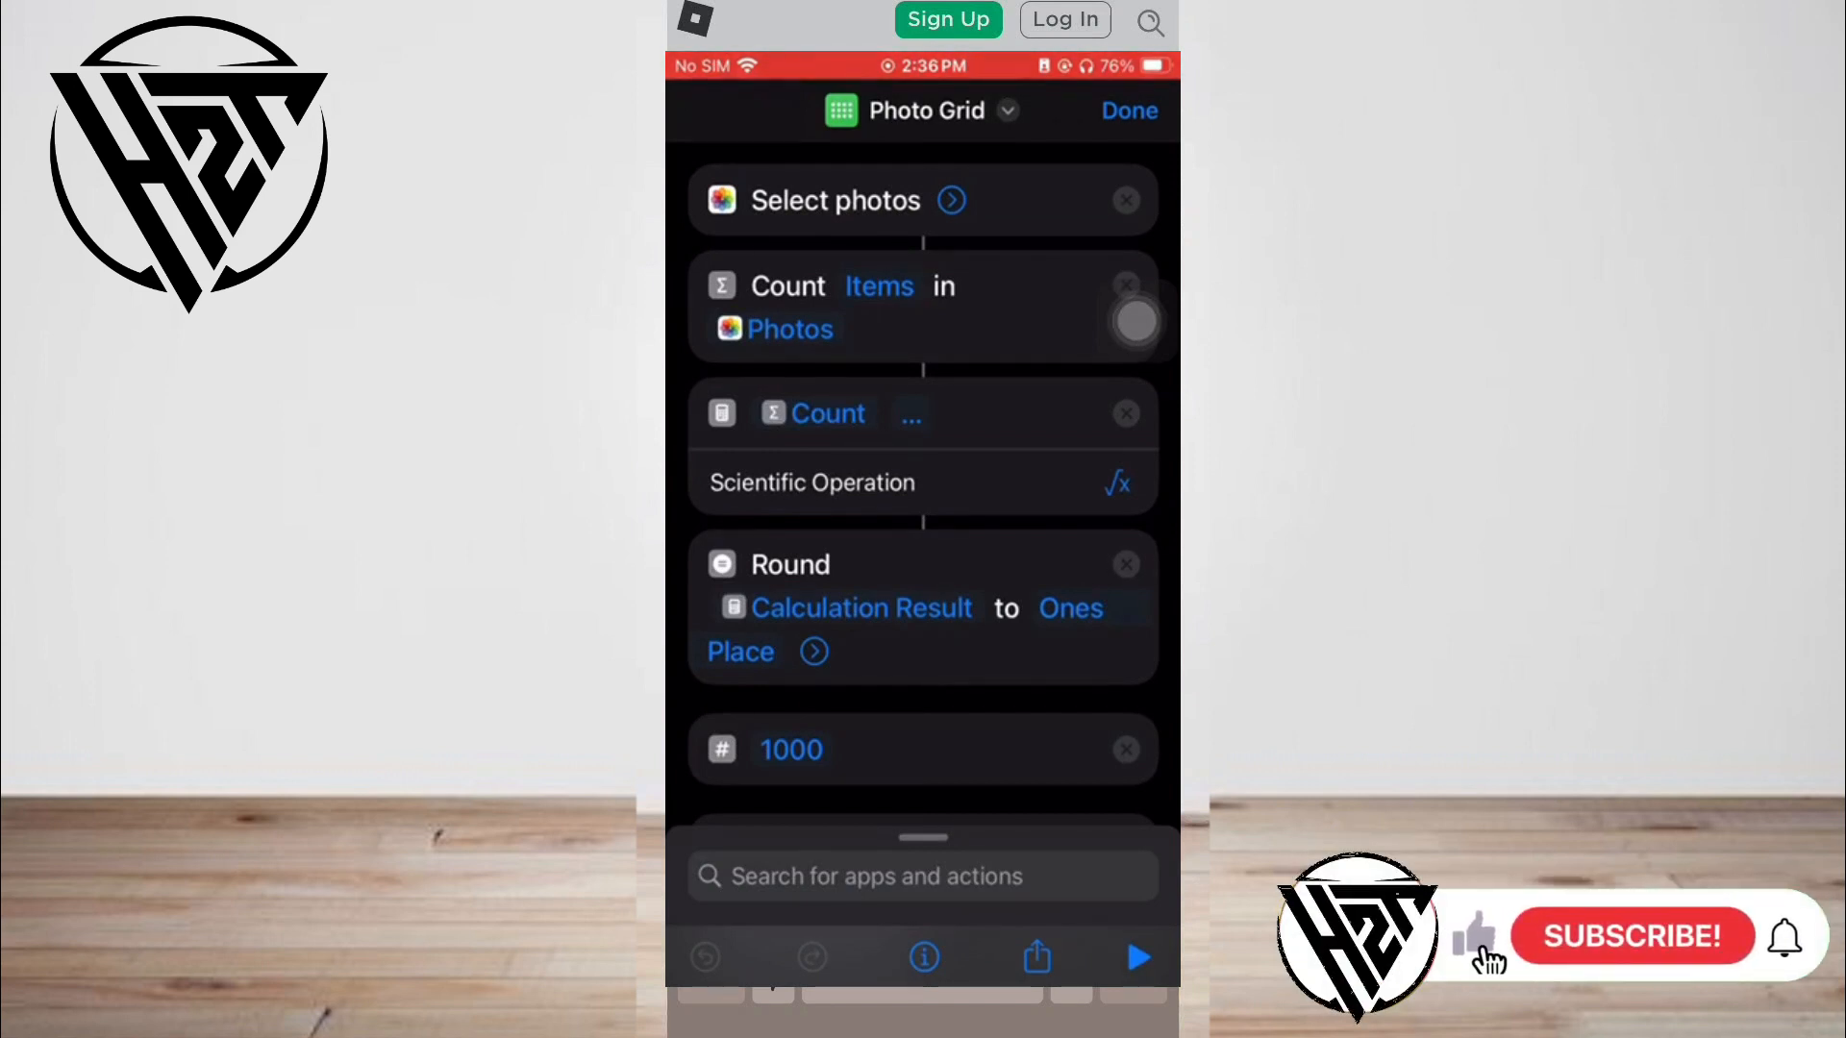
left_click(1036, 958)
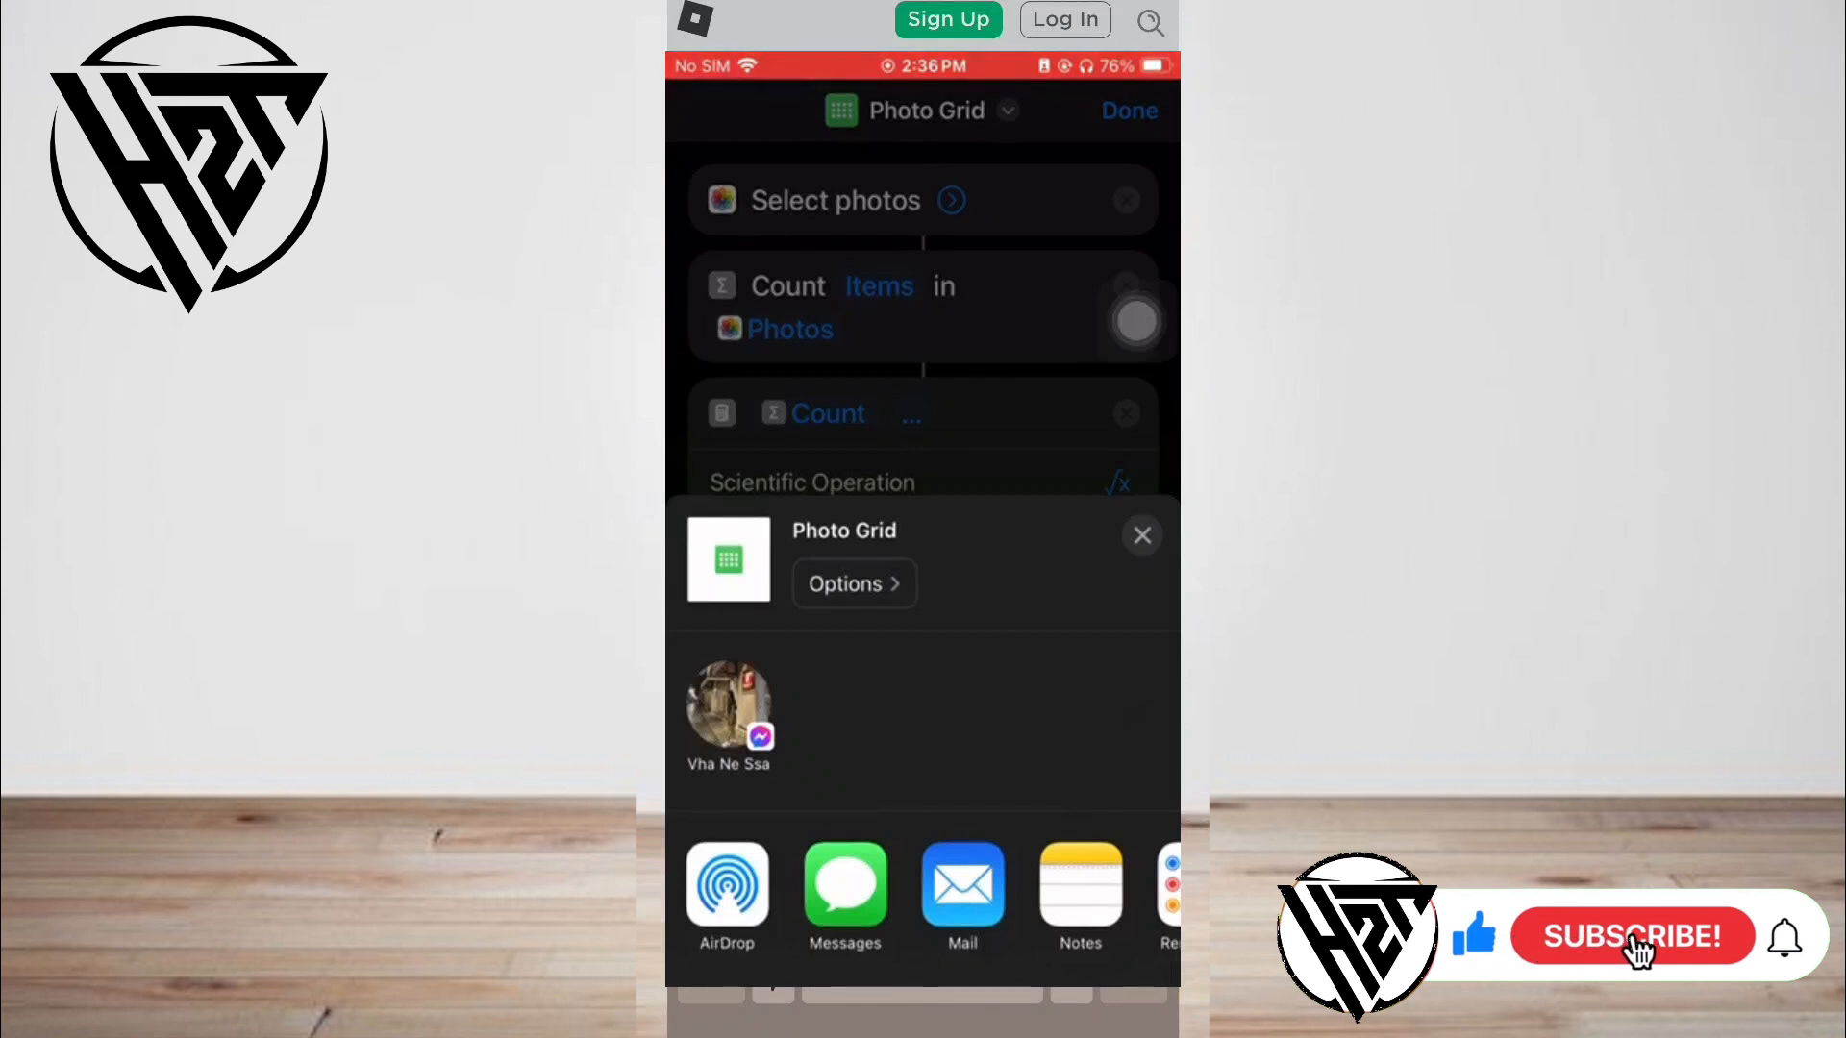